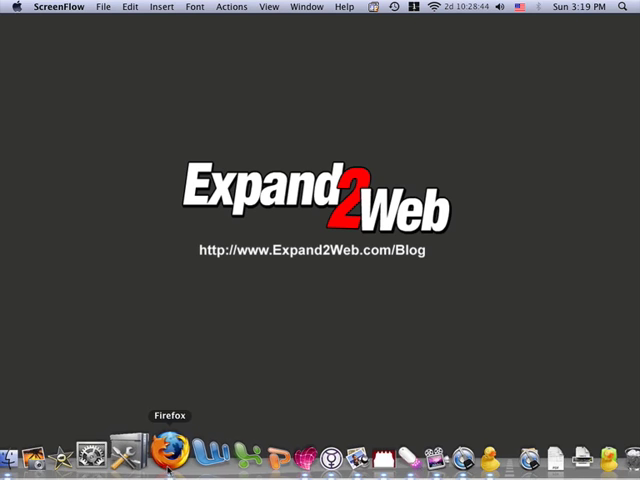
Bring up Firefox and view the Portland Chiropractic Care demo site tab
{"action": "left_click", "coordinate": [166, 452]}
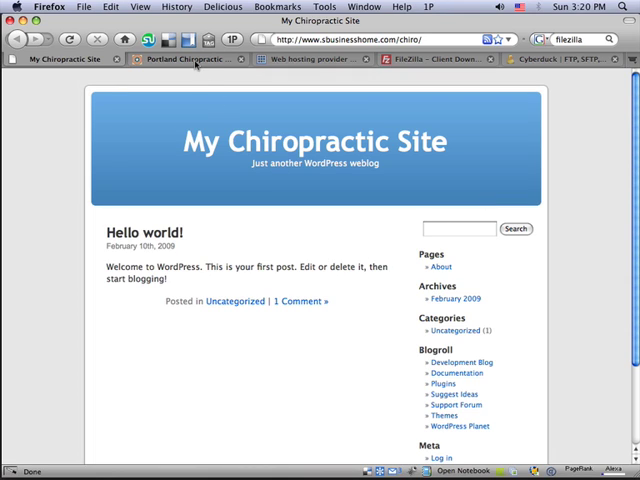
{"action": "left_click", "coordinate": [185, 58]}
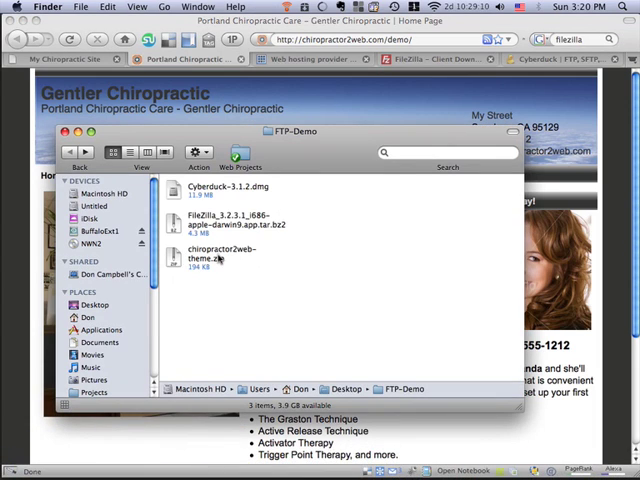
Extract chiropractor2web-theme.zip from the FTP-Demo folder
{"action": "left_click", "coordinate": [220, 255]}
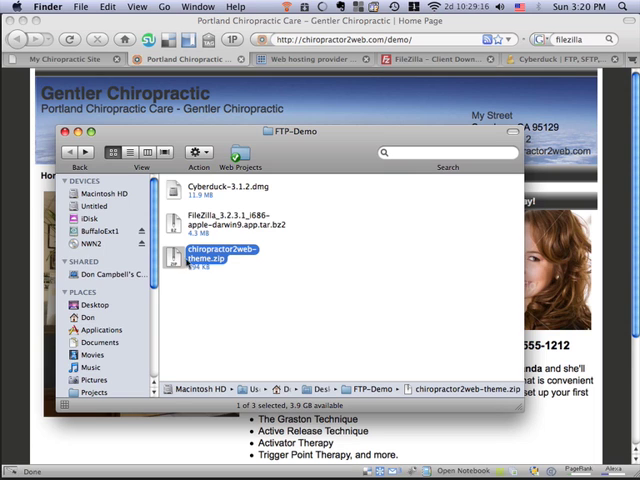
{"action": "double_click", "coordinate": [220, 251]}
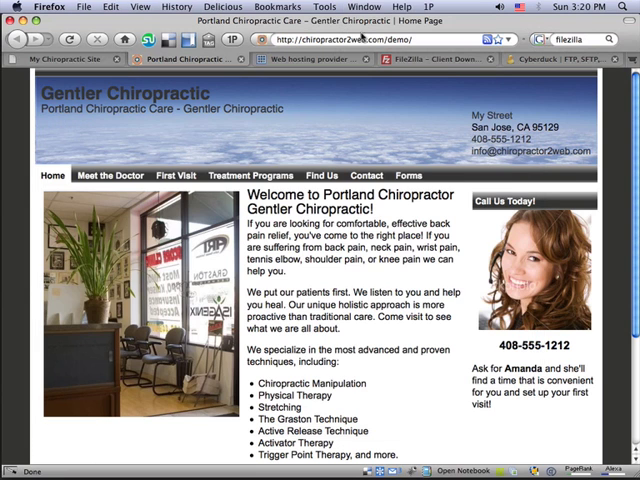
Show the FileZilla Client Download page listing version 3.2.3.1 packages
{"action": "left_click", "coordinate": [430, 59]}
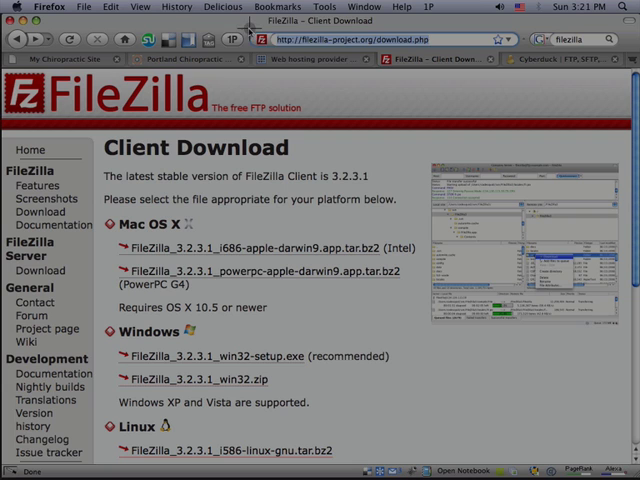
{"action": "left_click", "coordinate": [380, 40]}
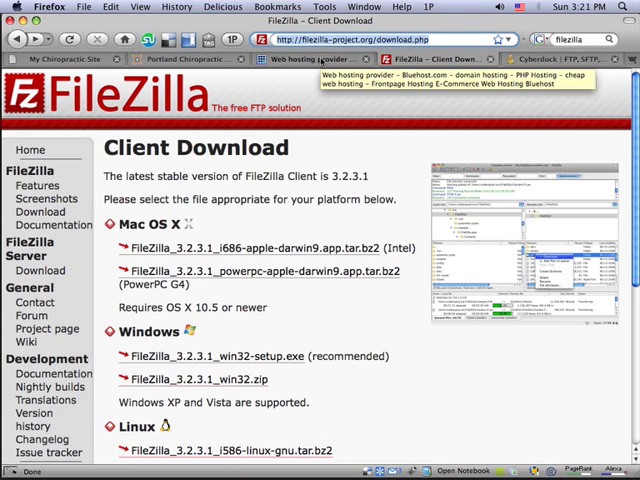
Log in to Bluehost cPanel for localsearchtips.com from the Bluehost tab
{"action": "left_click", "coordinate": [299, 59]}
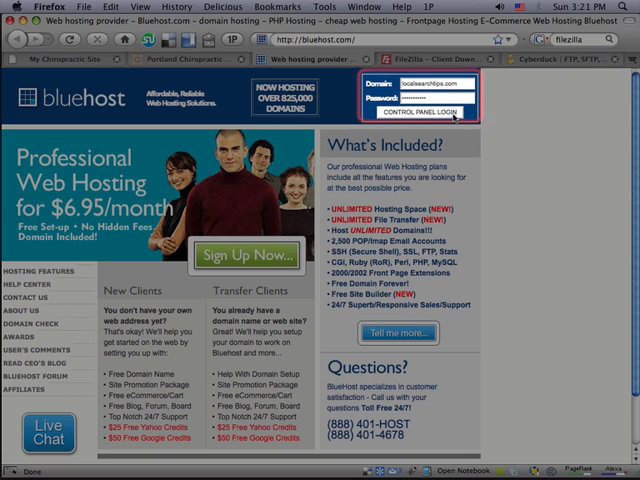
{"action": "left_click", "coordinate": [410, 111]}
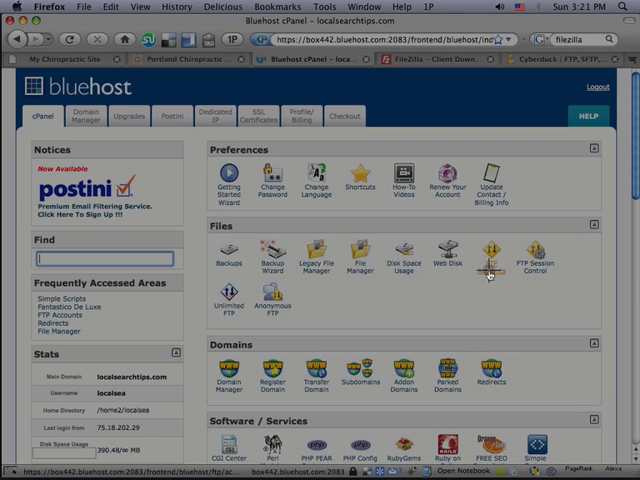
{"action": "mouse_move", "coordinate": [491, 265]}
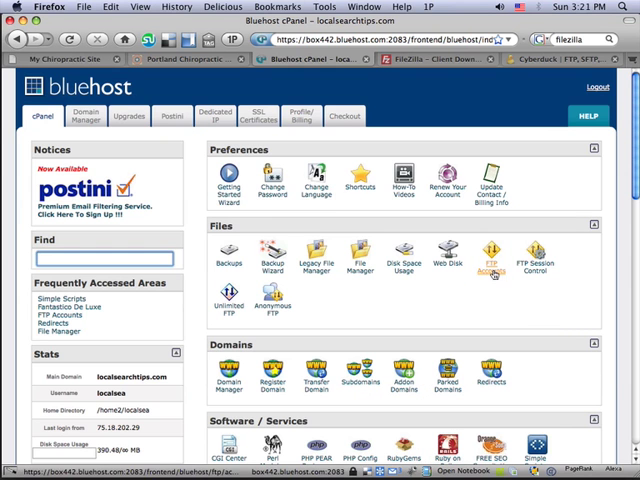
Open FTP Accounts and the FTP client configuration for the localsea account
{"action": "left_click", "coordinate": [494, 258]}
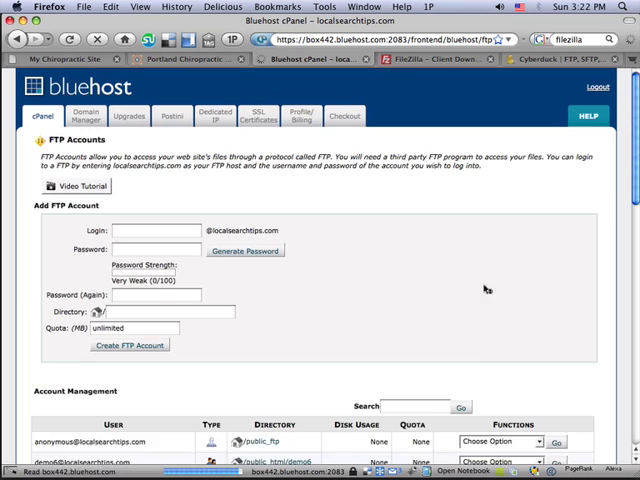
{"action": "scroll", "scroll_direction": "down", "scroll_amount": 3}
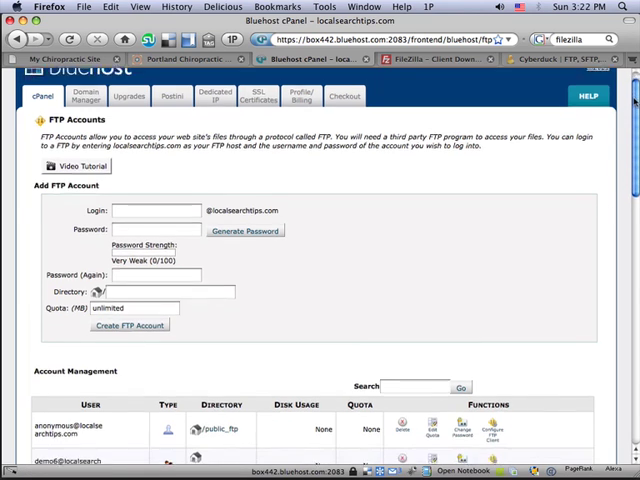
{"action": "scroll", "scroll_direction": "down", "scroll_amount": 3}
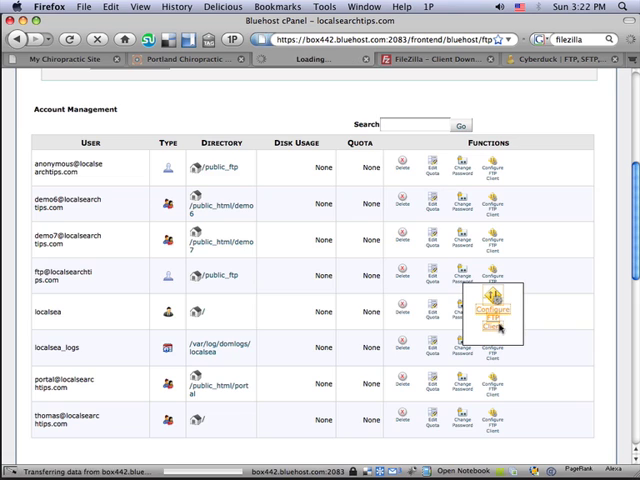
{"action": "left_click", "coordinate": [489, 310]}
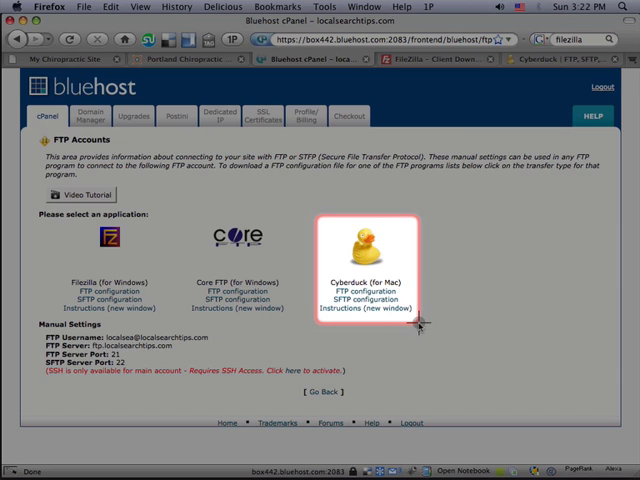
{"action": "mouse_move", "coordinate": [417, 320]}
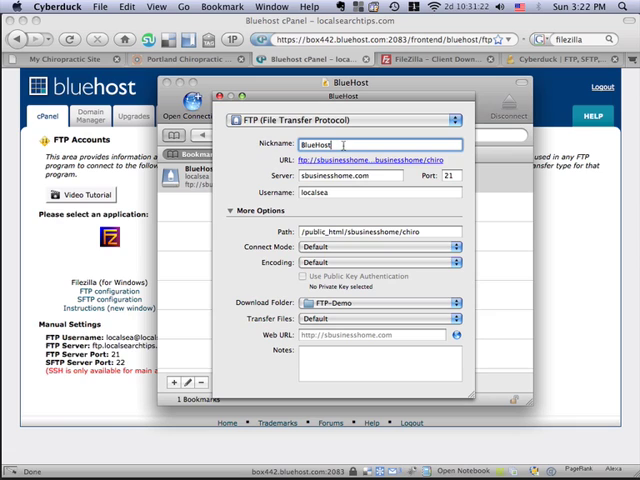
Open the BlueHost bookmark to list the WordPress files in /public_html/sbusinesshome/chiro
{"action": "double_click", "coordinate": [325, 143]}
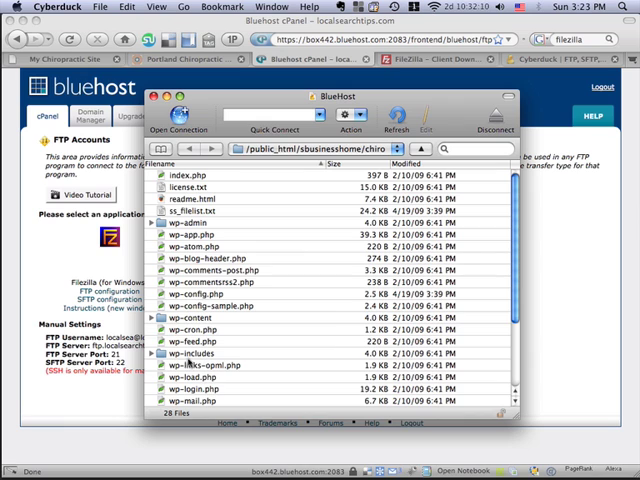
Upload the chiro folder into wp-content/themes and open it on the server
{"action": "left_click", "coordinate": [163, 318]}
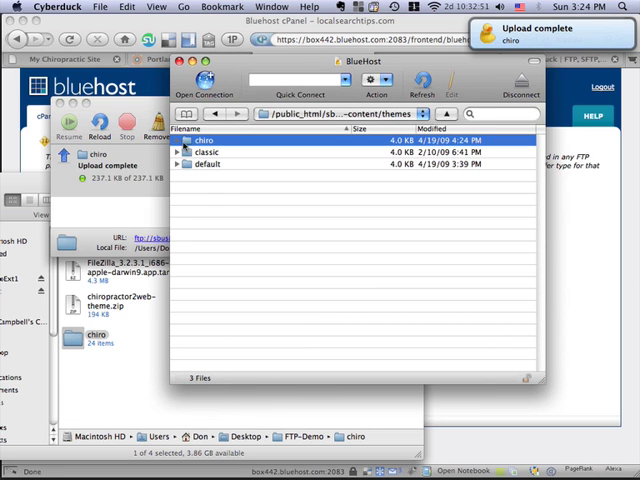
{"action": "double_click", "coordinate": [203, 137]}
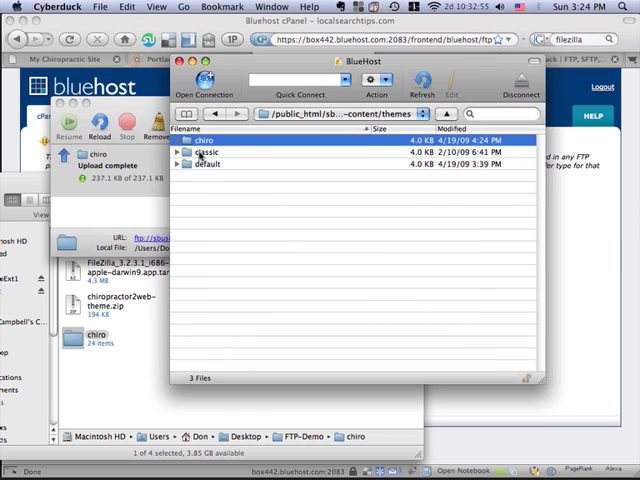
{"action": "mouse_move", "coordinate": [333, 64]}
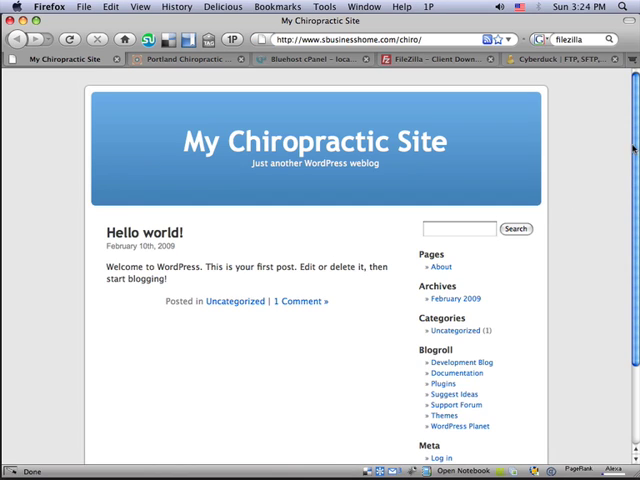
Go to the My Chiropractic Site login page and enter username admin
{"action": "scroll", "scroll_direction": "down", "scroll_amount": 3}
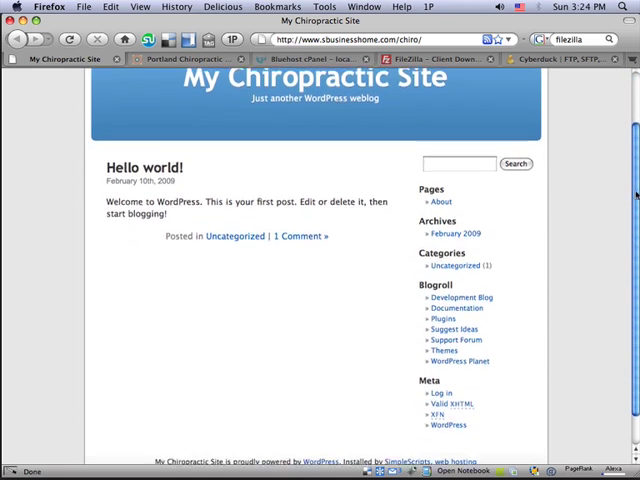
{"action": "scroll", "scroll_direction": "down", "scroll_amount": 3}
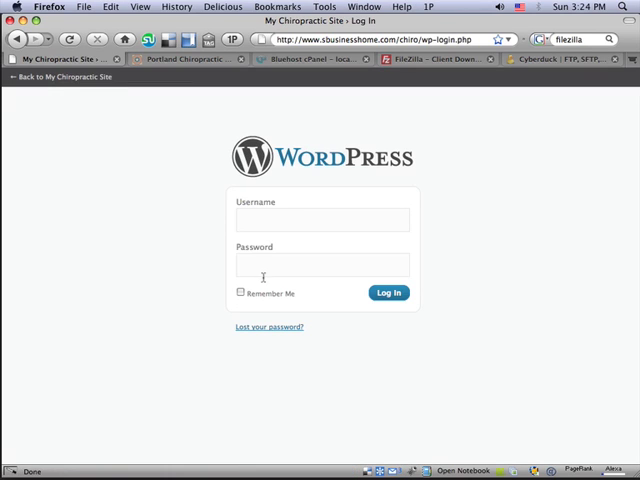
{"action": "type", "text": "admin"}
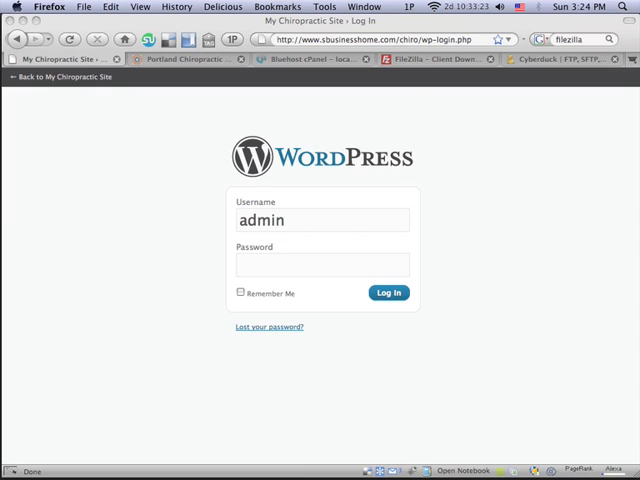
Enter the password, log in, and decline saving the login to reach the Dashboard
{"action": "type", "text": "password"}
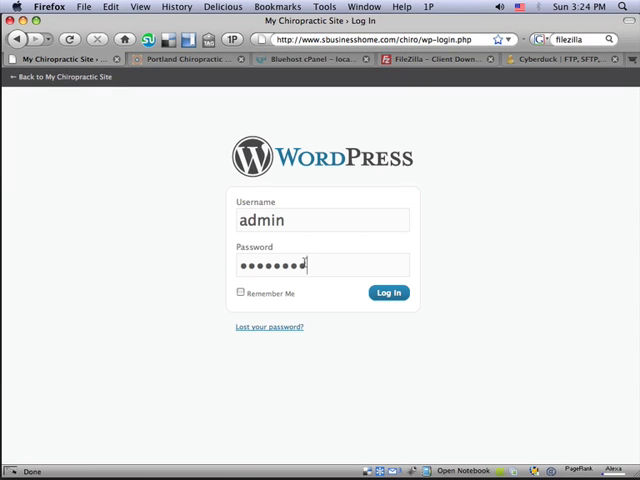
{"action": "left_click", "coordinate": [388, 292]}
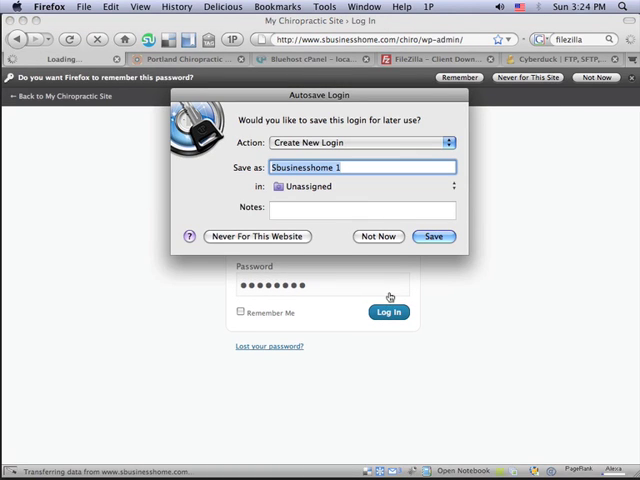
{"action": "left_click", "coordinate": [378, 236]}
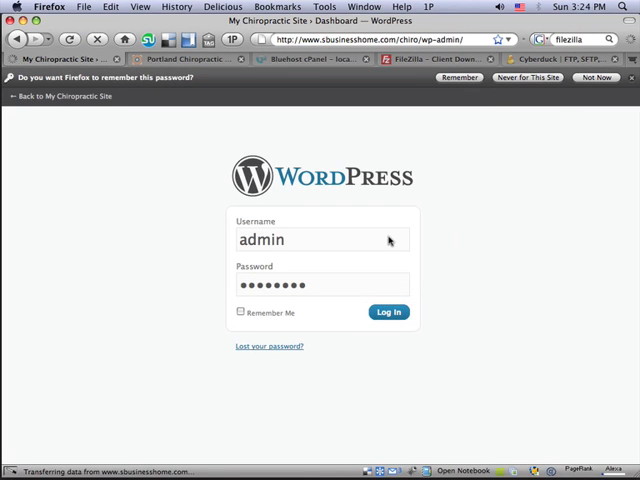
{"action": "left_click", "coordinate": [388, 312]}
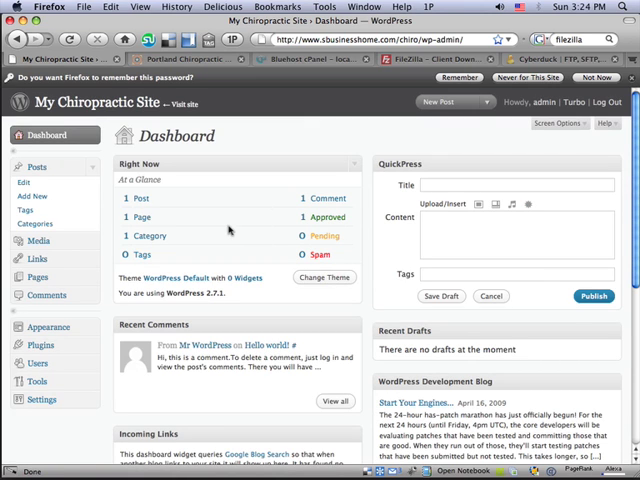
{"action": "mouse_move", "coordinate": [178, 242]}
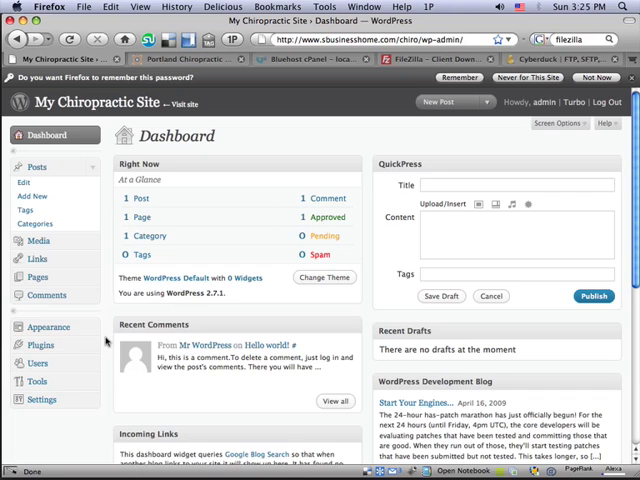
Open Appearance in the admin sidebar to load the Manage Themes page
{"action": "left_click", "coordinate": [48, 322]}
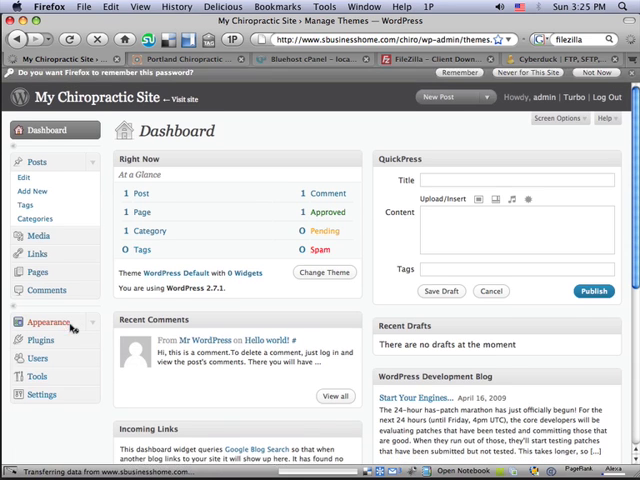
Preview the Chiropractor2Web theme from Available Themes and activate it
{"action": "left_click", "coordinate": [47, 323]}
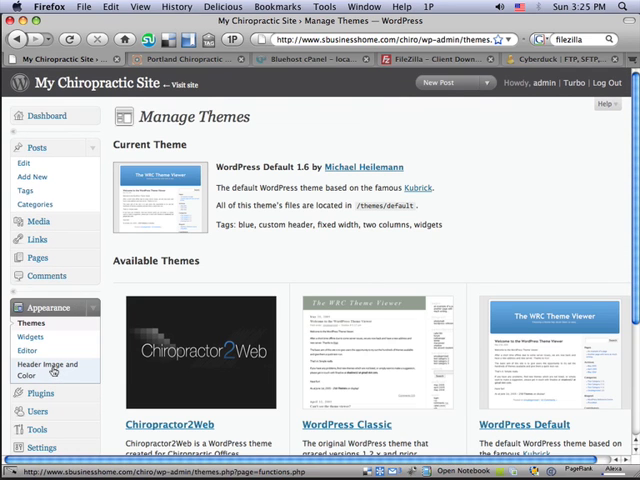
{"action": "scroll", "scroll_direction": "down", "scroll_amount": 3}
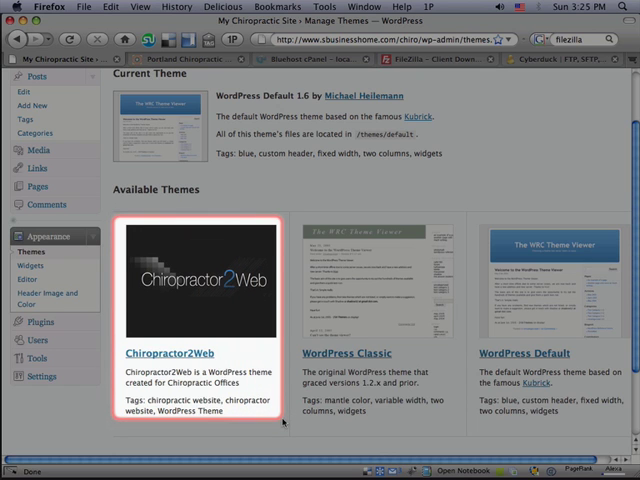
{"action": "left_click", "coordinate": [170, 353]}
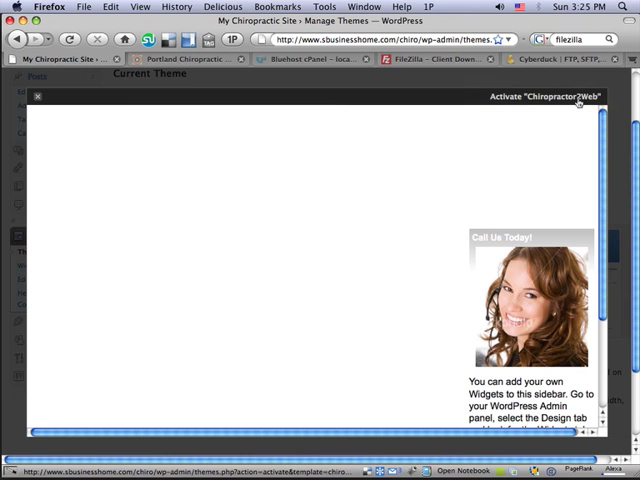
{"action": "left_click", "coordinate": [553, 97]}
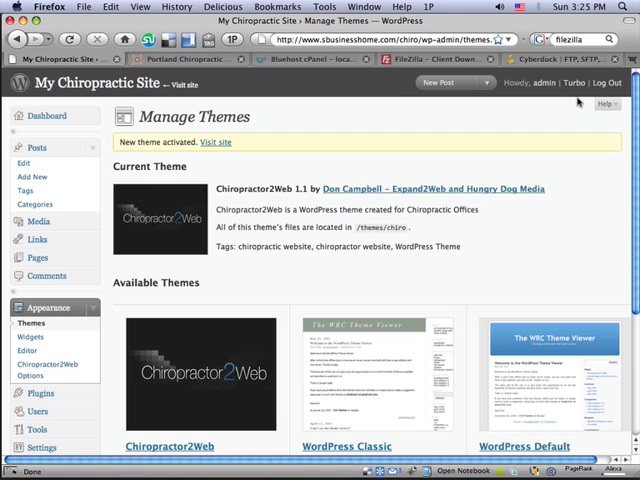
{"action": "mouse_move", "coordinate": [215, 218]}
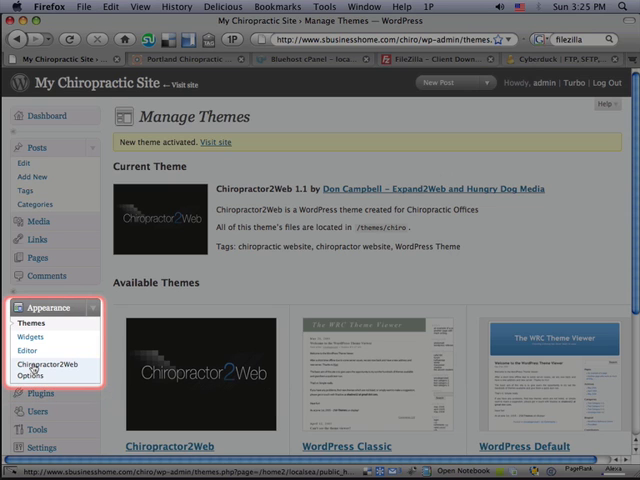
Open Chiropractor2Web Options under Appearance in the sidebar
{"action": "left_click", "coordinate": [52, 369]}
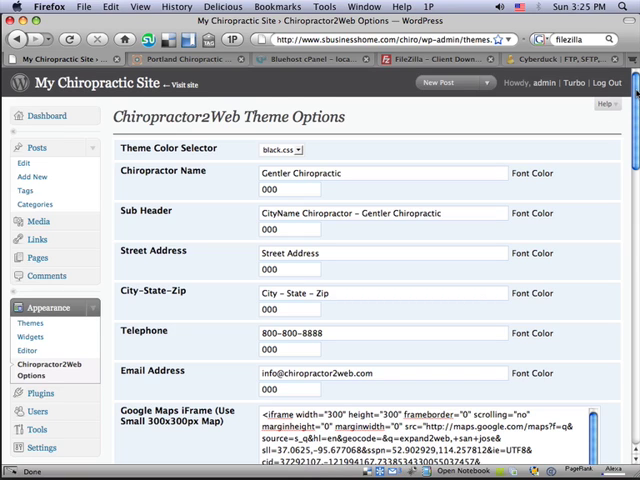
Keep the default practice details and black.css colour scheme, then save the theme options
{"action": "left_click", "coordinate": [358, 173]}
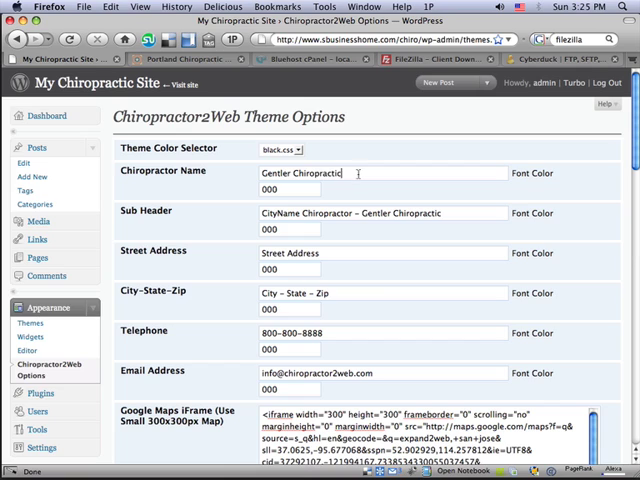
{"action": "left_click", "coordinate": [280, 150]}
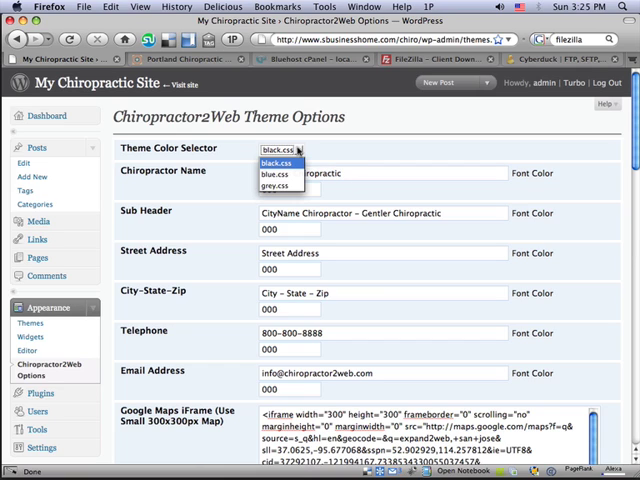
{"action": "left_click", "coordinate": [281, 162]}
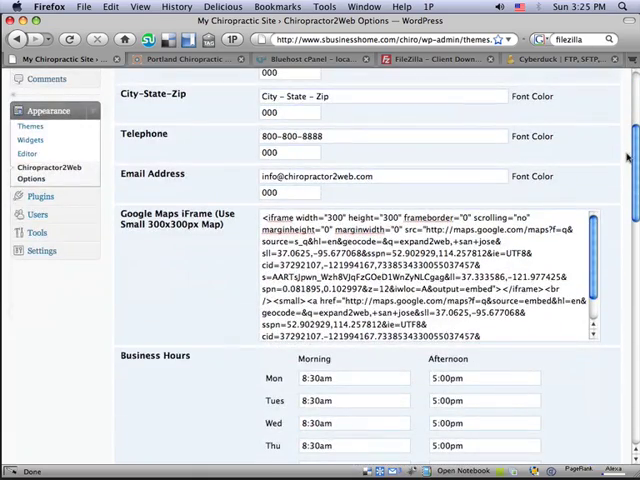
{"action": "scroll", "scroll_direction": "down", "scroll_amount": 3}
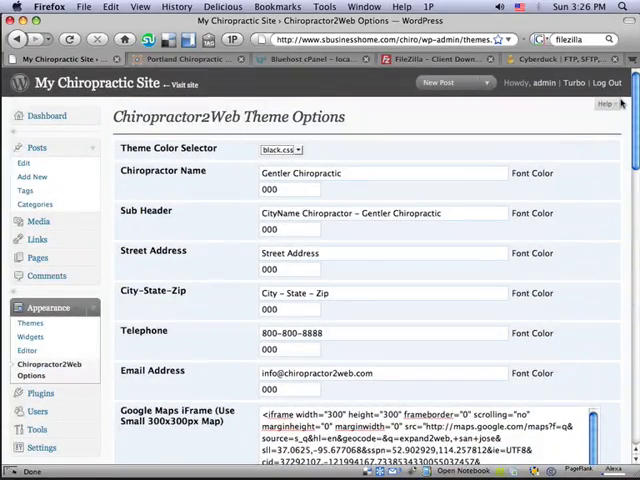
{"action": "scroll", "scroll_direction": "down", "scroll_amount": 3}
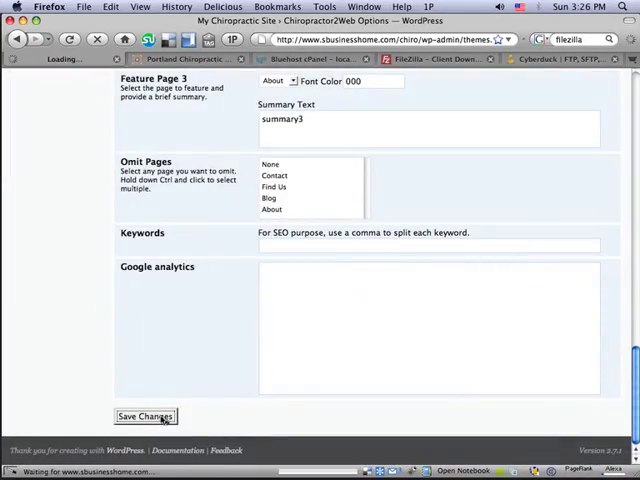
{"action": "left_click", "coordinate": [144, 416]}
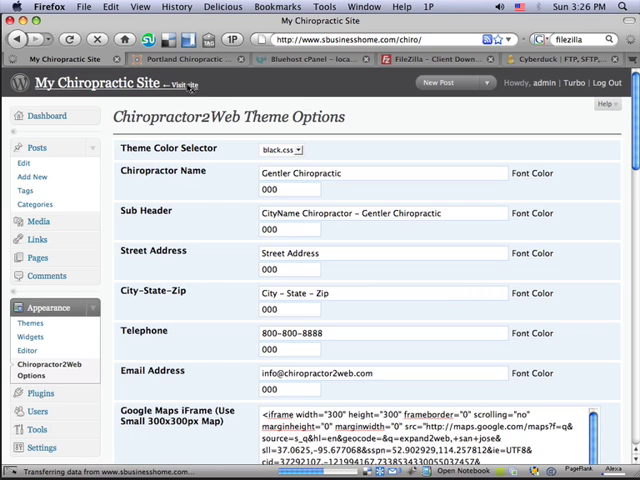
Follow the Visit site link beside the site title in the admin header
{"action": "left_click", "coordinate": [188, 85]}
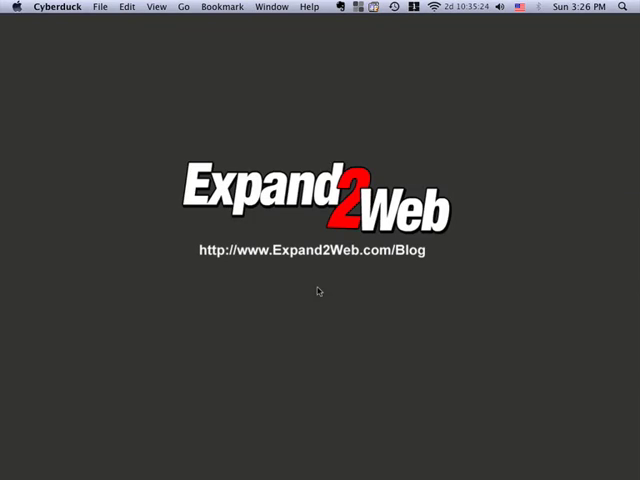
{"action": "mouse_move", "coordinate": [418, 304]}
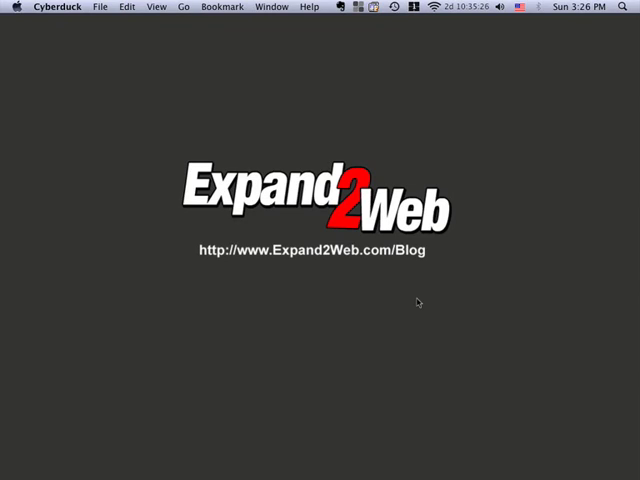